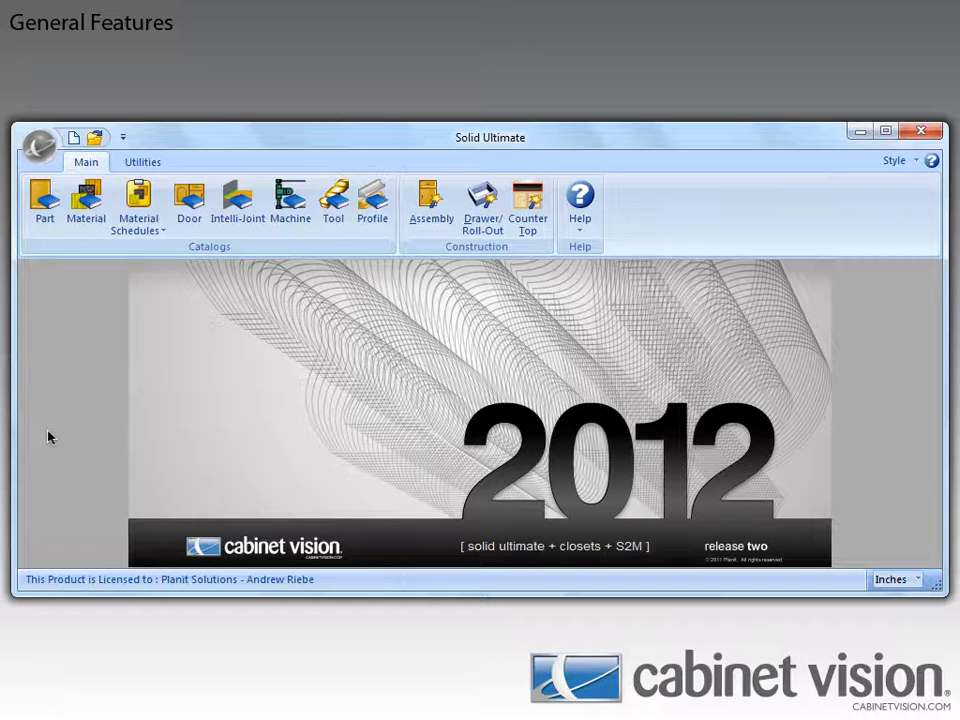
# Open a new untitled Setup Package from the Utilities tools
pyautogui.click(142, 161)
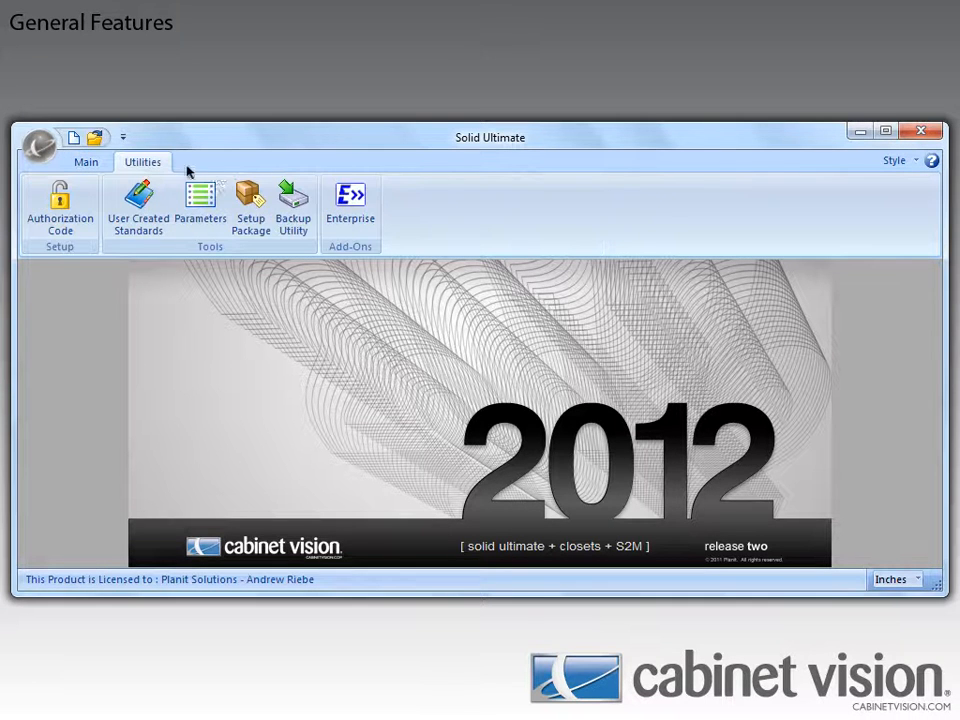
pyautogui.click(251, 200)
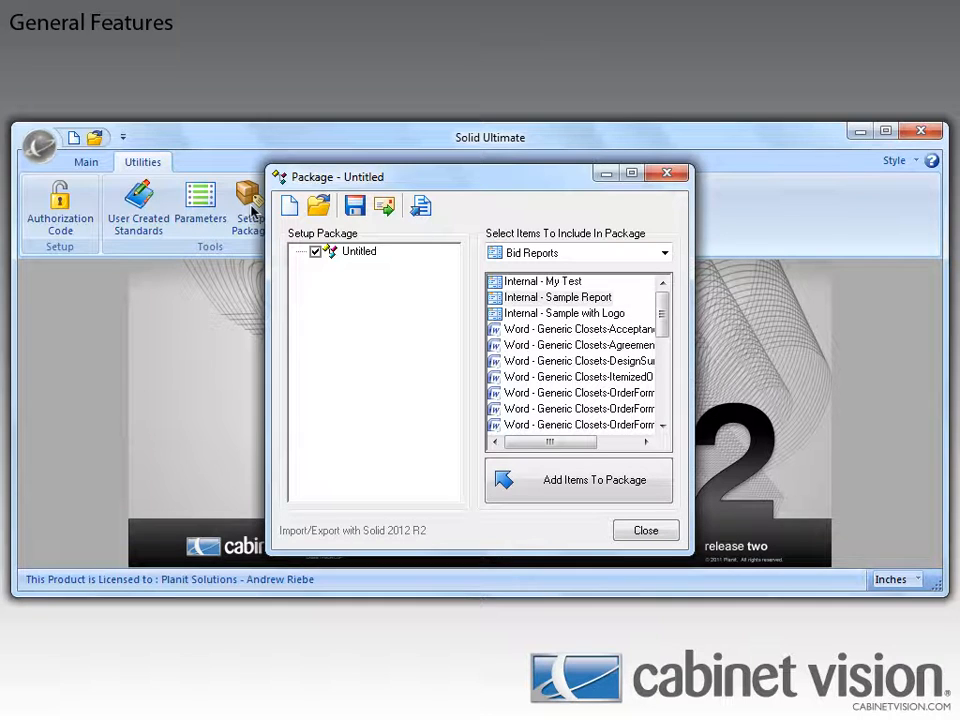
# Open the Blum_Tandembox_V1_0_0_106 package file in the Package window
pyautogui.click(578, 480)
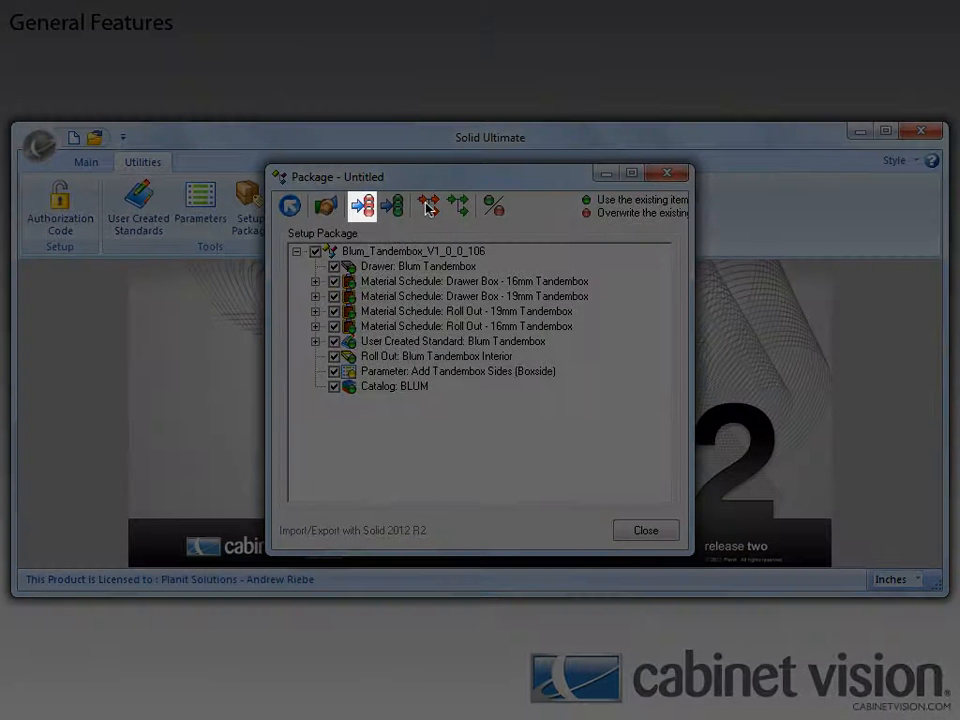
pyautogui.moveTo(395, 207)
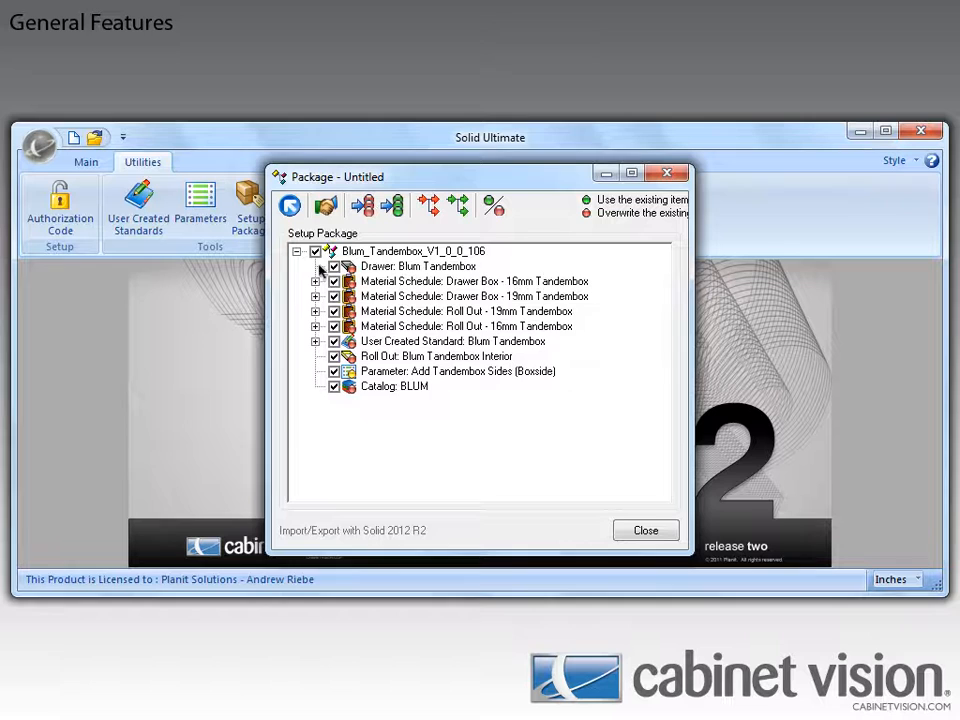
# Expand the Drawer Box - 16mm Tandembox schedule, then close the package window
pyautogui.click(316, 281)
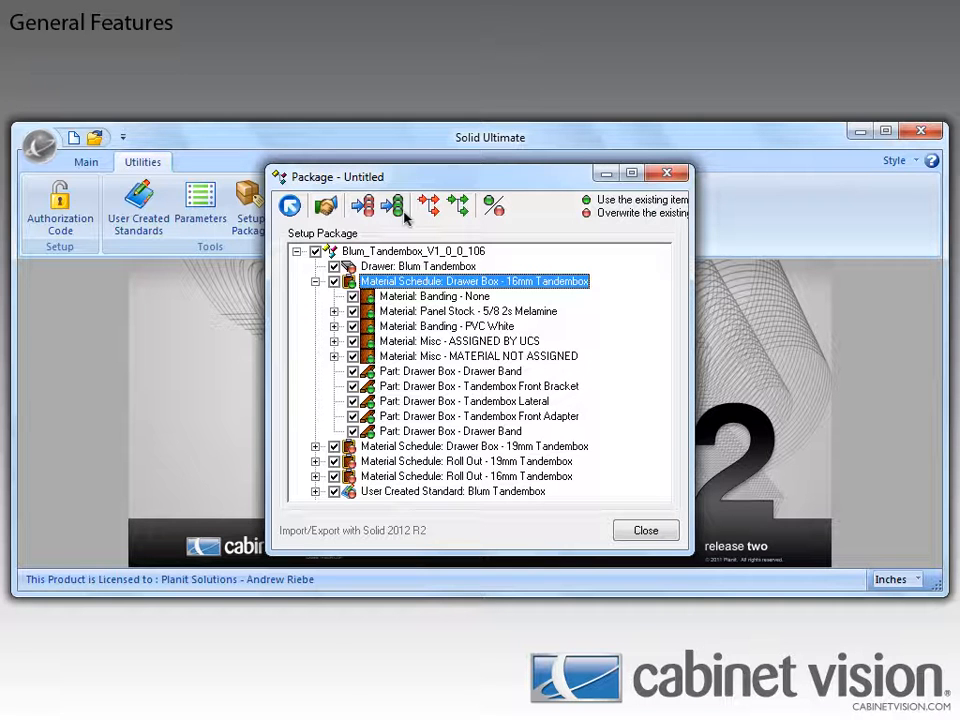
pyautogui.moveTo(627, 373)
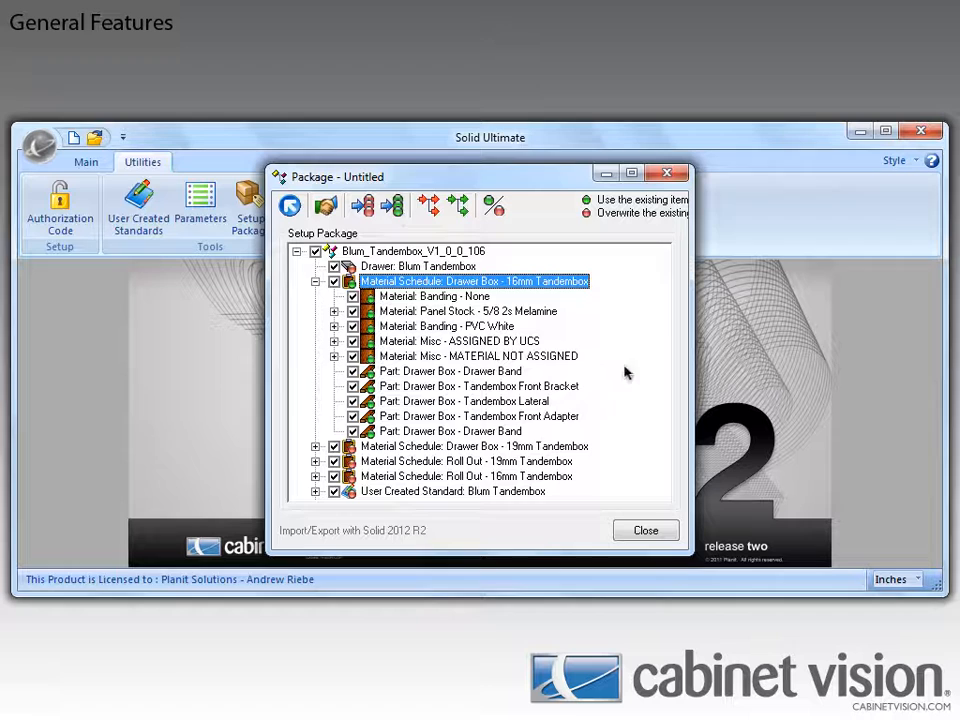
pyautogui.click(645, 530)
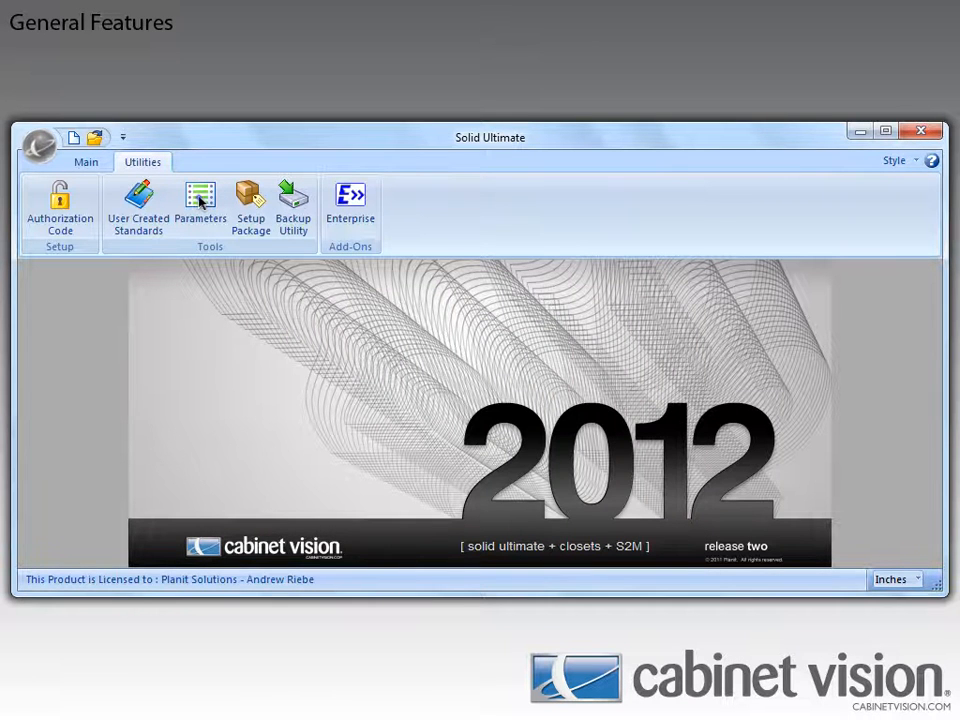
# Review the Stile Width row in System Parameters, then close the list
pyautogui.click(199, 200)
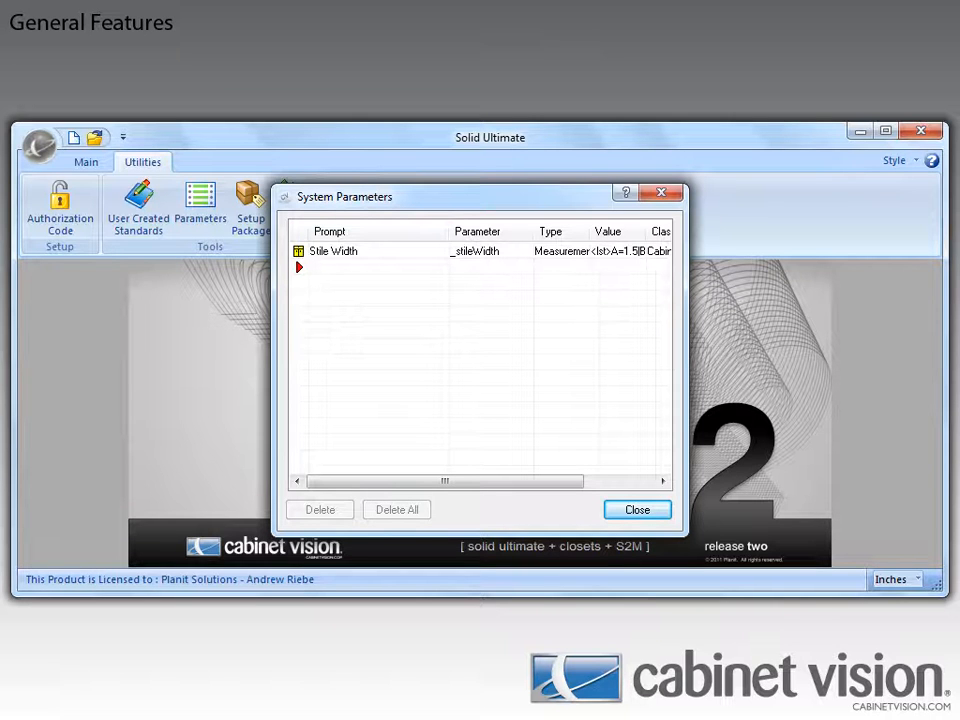
pyautogui.click(636, 509)
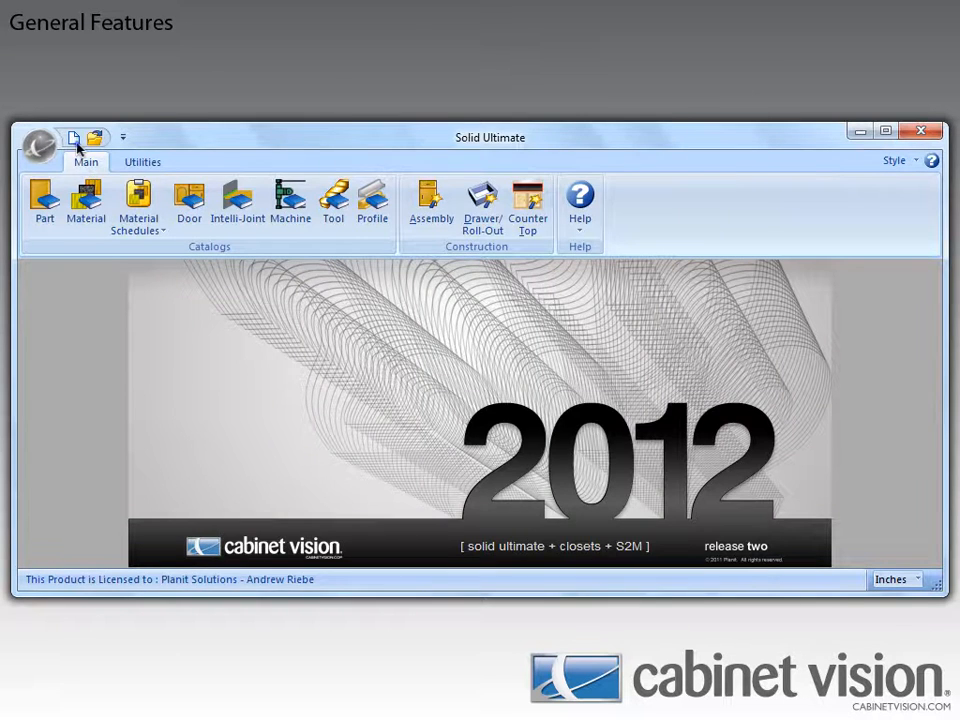
# Create a new job and display its Face Frame cabinet construction in Job Properties
pyautogui.click(72, 138)
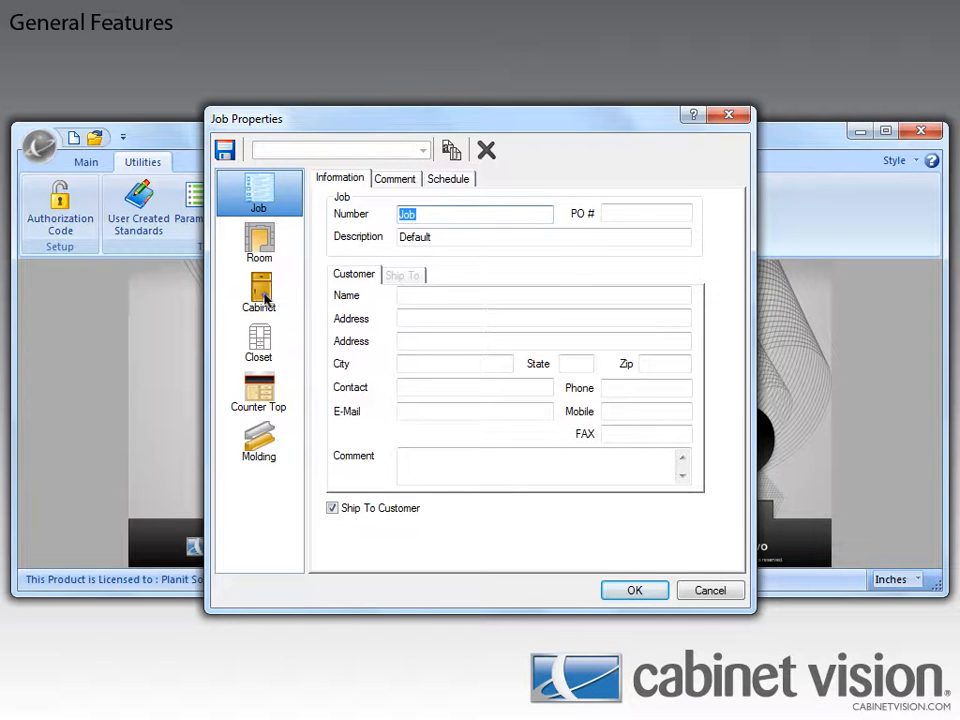
pyautogui.click(259, 290)
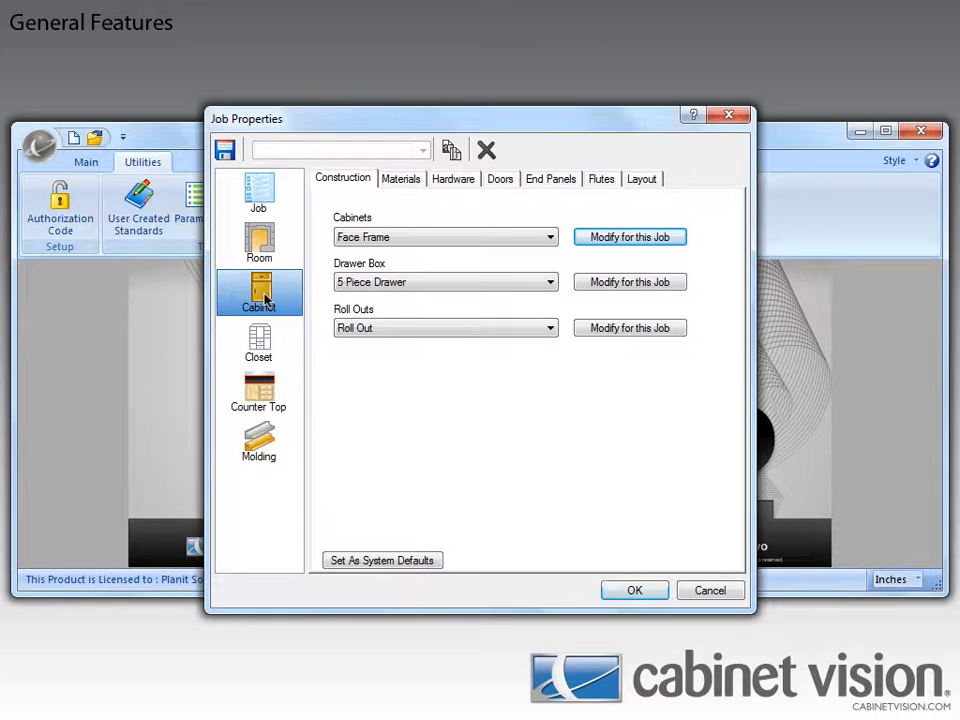
pyautogui.click(629, 236)
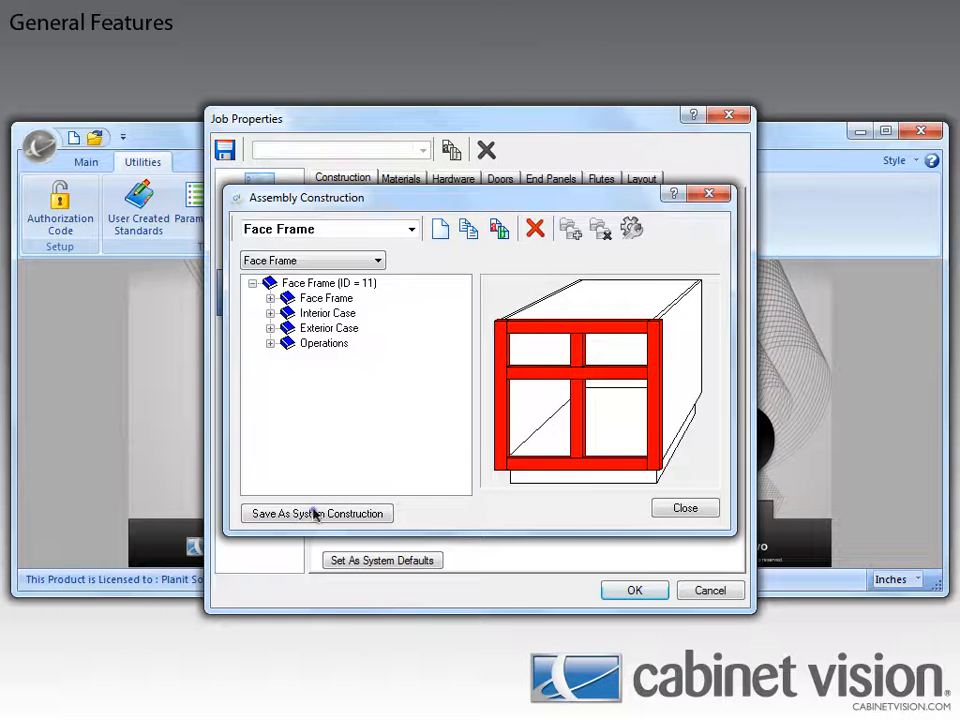
# Save the Face Frame construction as a system construction method
pyautogui.click(316, 513)
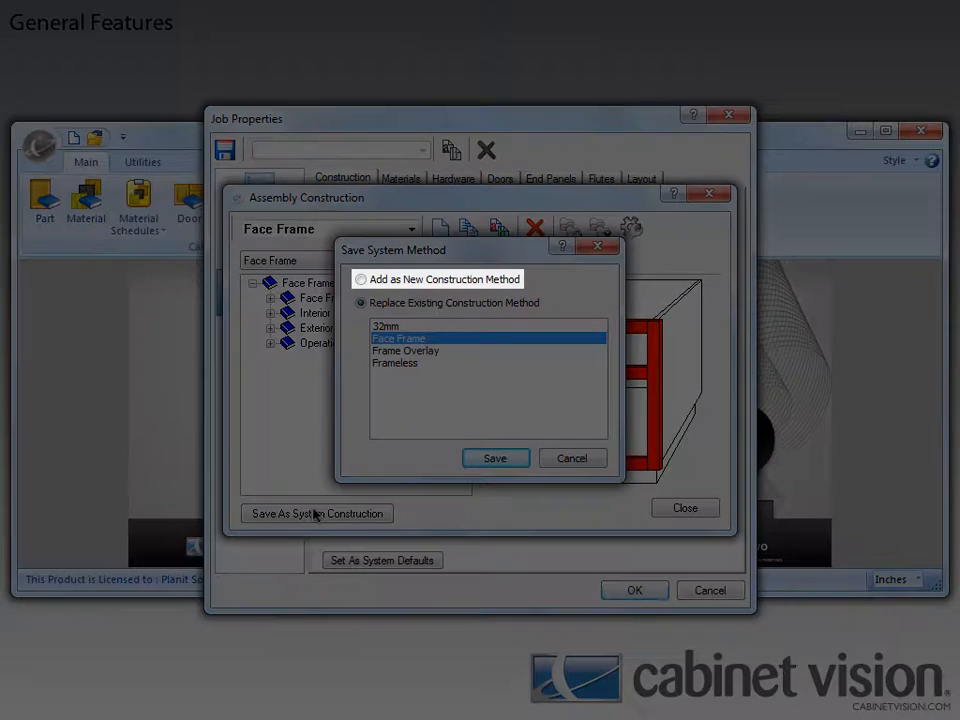
pyautogui.click(361, 302)
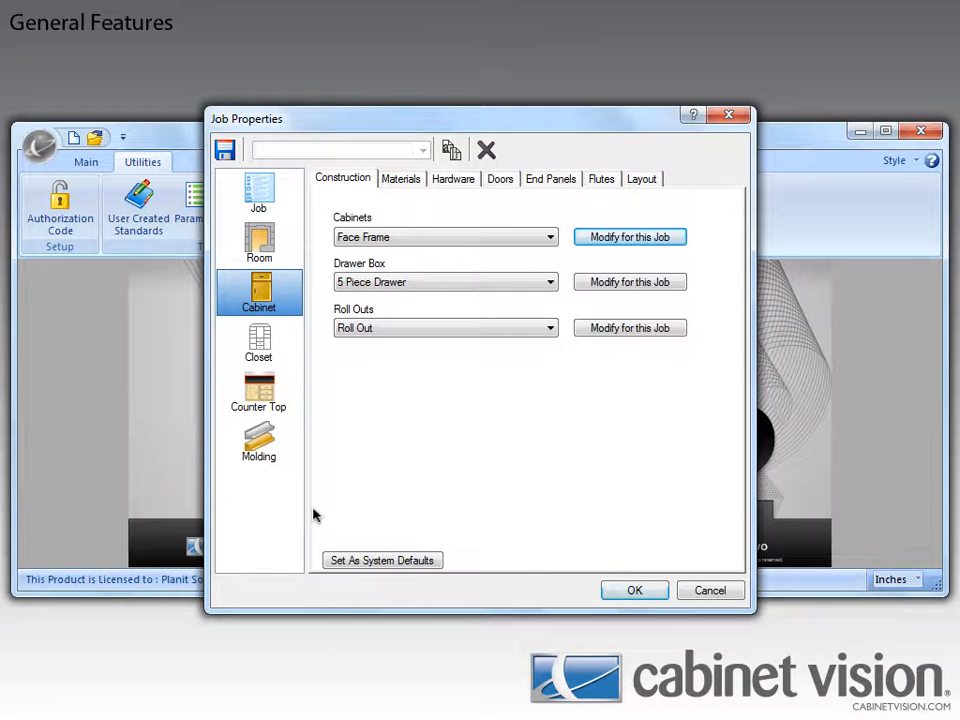
pyautogui.moveTo(624, 565)
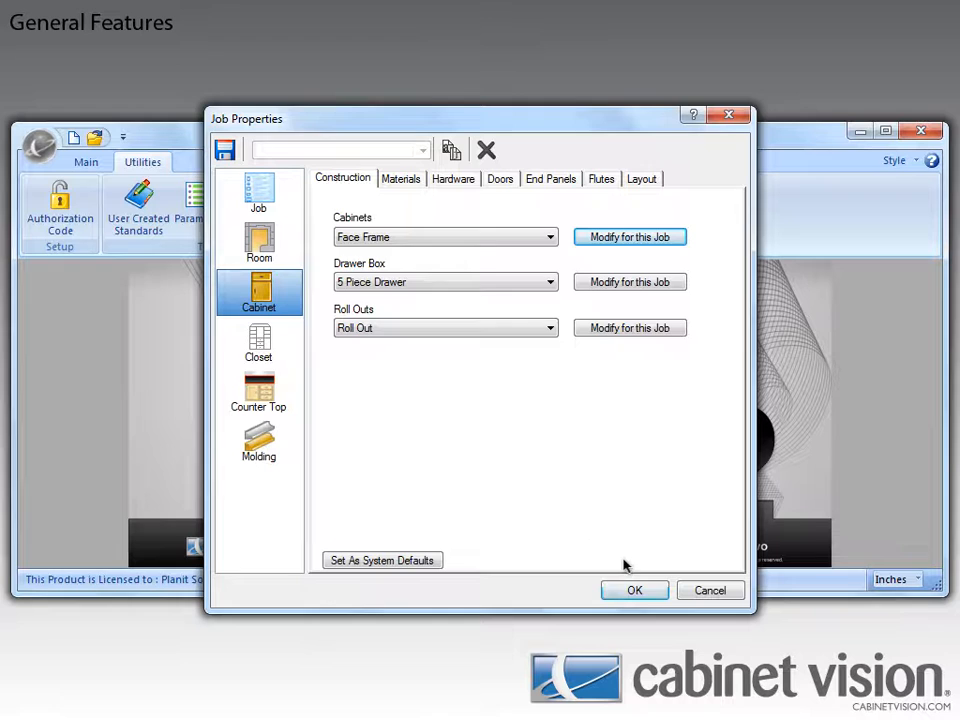
# Accept Job Properties with OK to show the Std Base cabinet
pyautogui.click(634, 590)
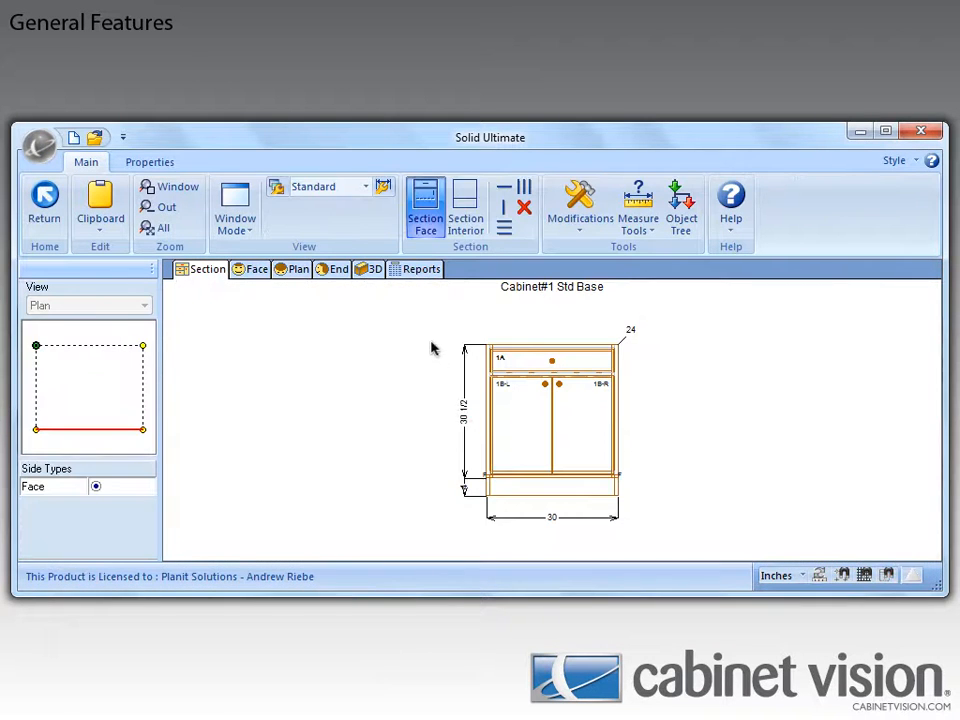
# View the Std Base parts report with quantities, dimensions and materials
pyautogui.click(421, 269)
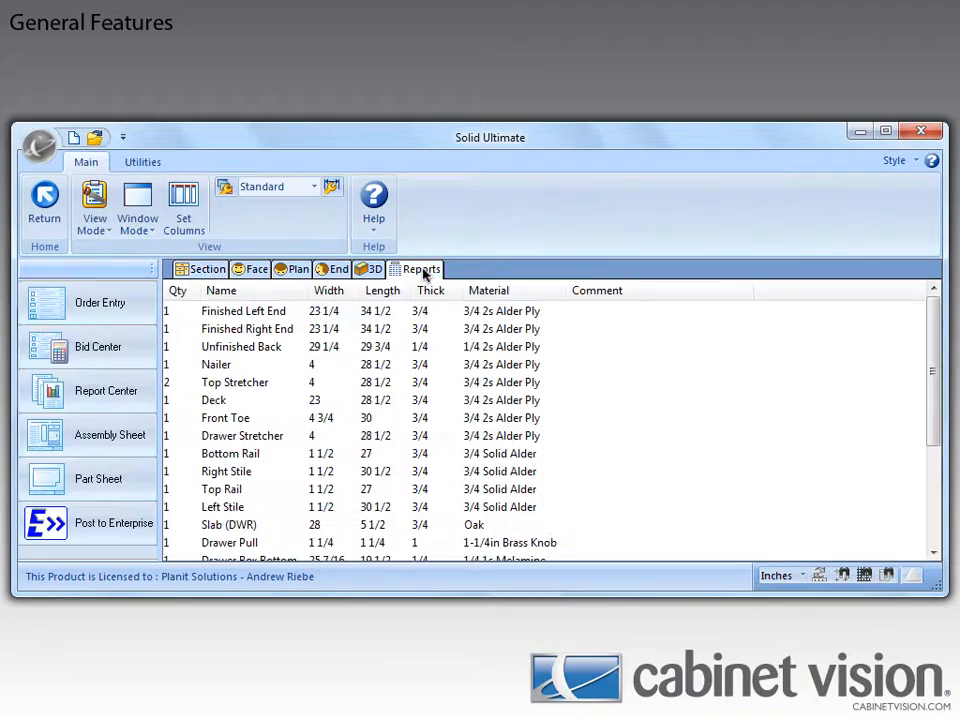
pyautogui.click(98, 478)
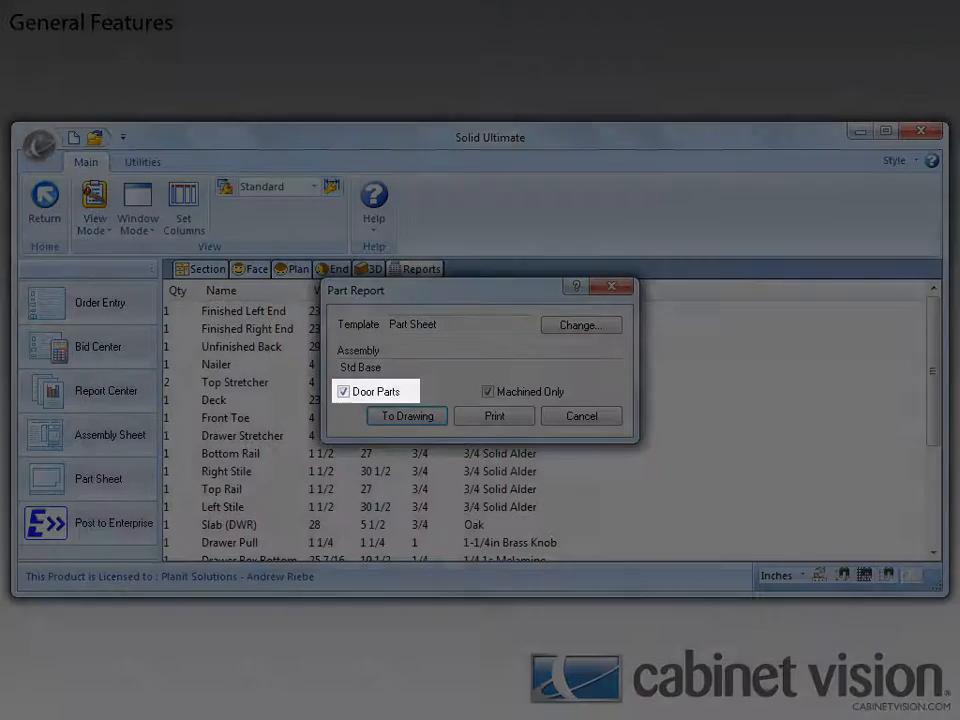
pyautogui.click(488, 391)
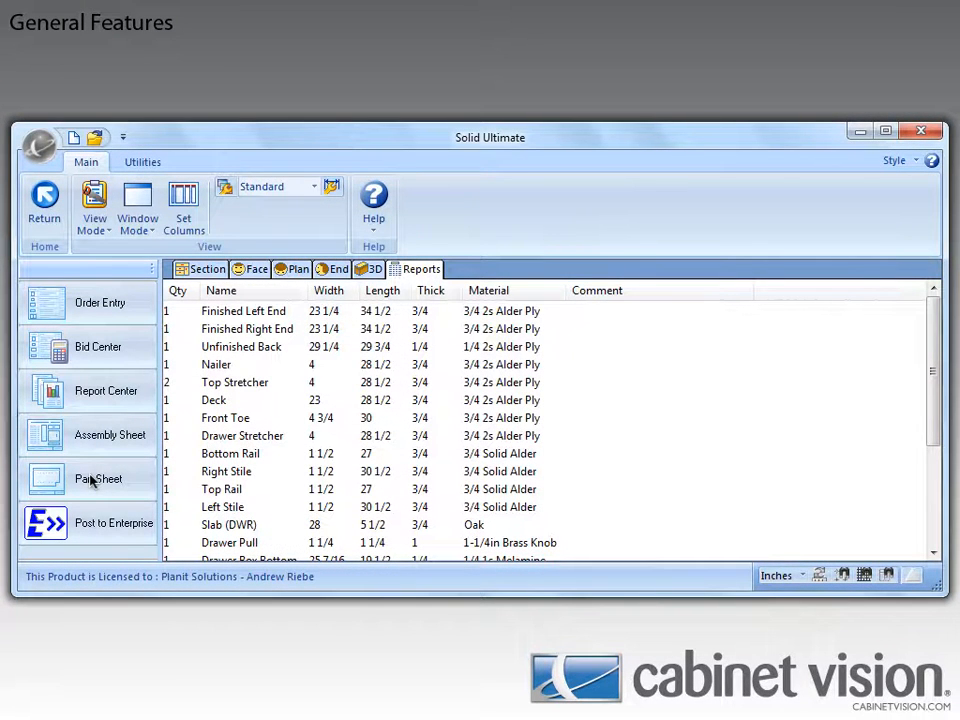
pyautogui.moveTo(98, 457)
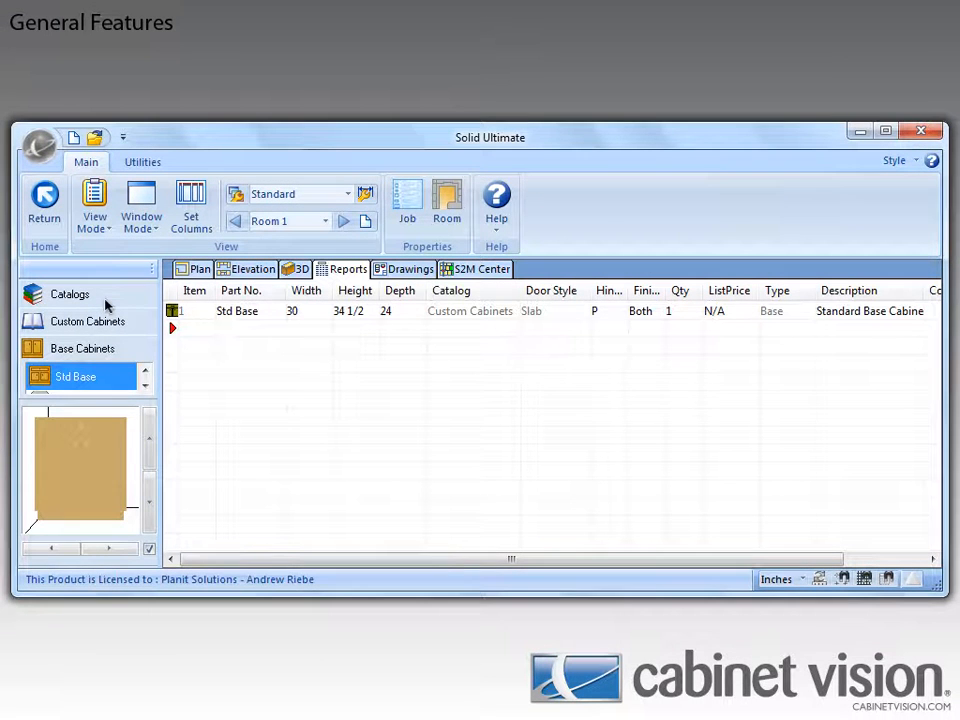
pyautogui.moveTo(280, 312)
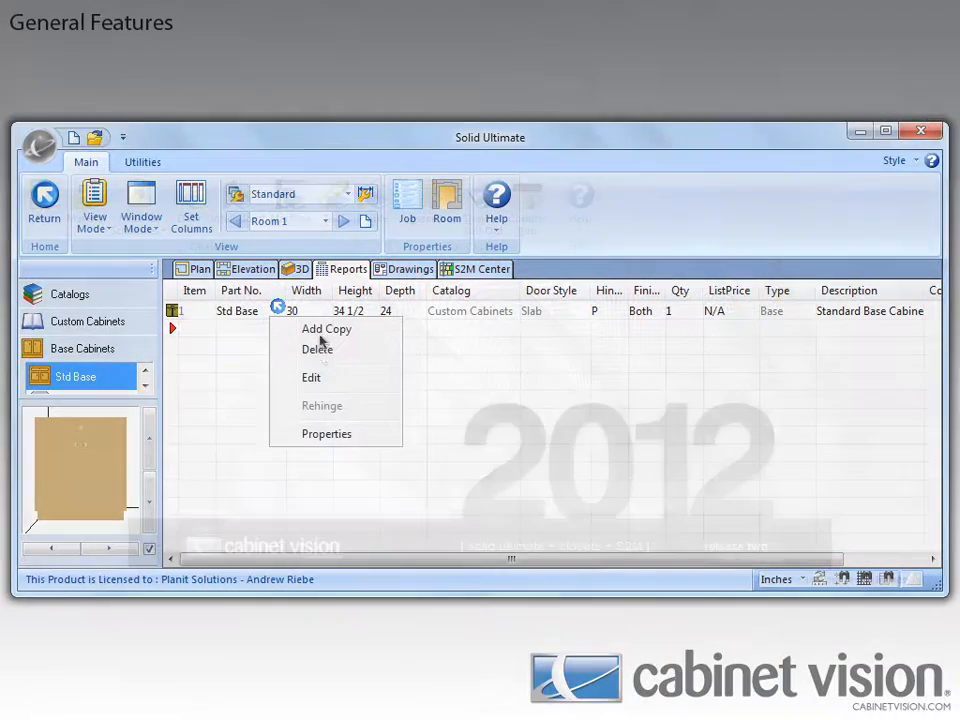
# Try deleting the Std Base cabinet, then dismiss the Delete Object confirmation
pyautogui.click(317, 348)
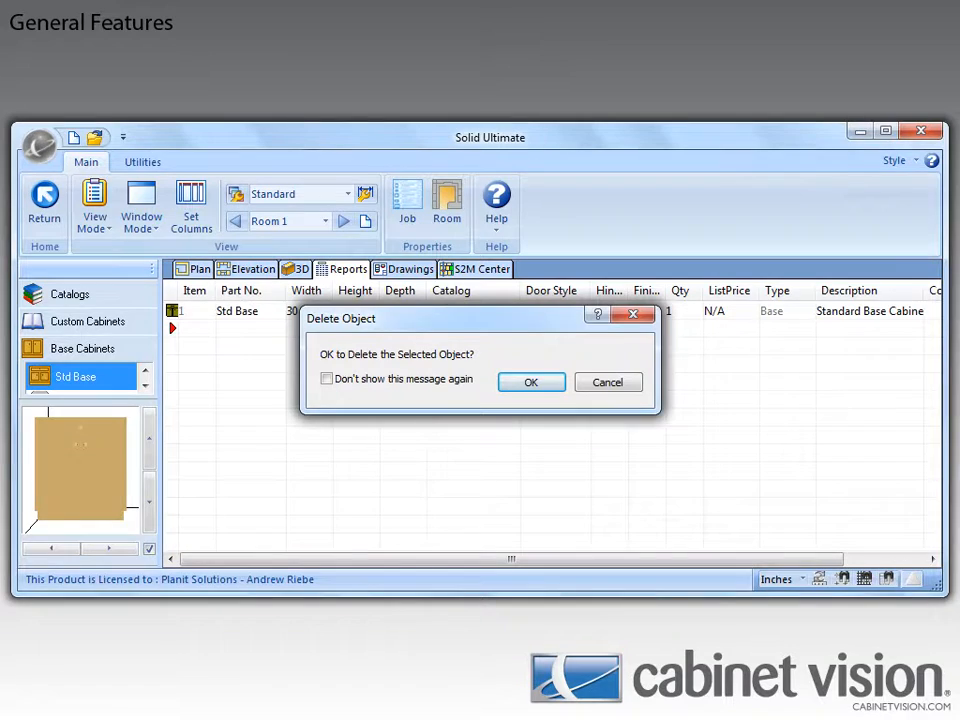
pyautogui.click(531, 382)
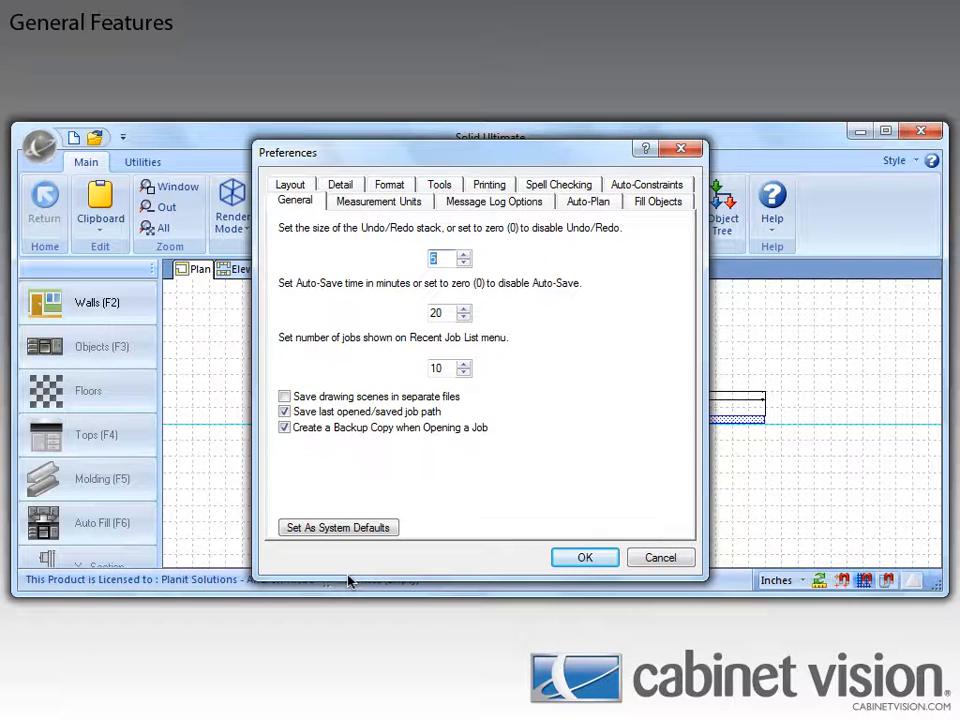
# Review inch and millimetre symbols on Measurement Units, then close Preferences
pyautogui.click(378, 201)
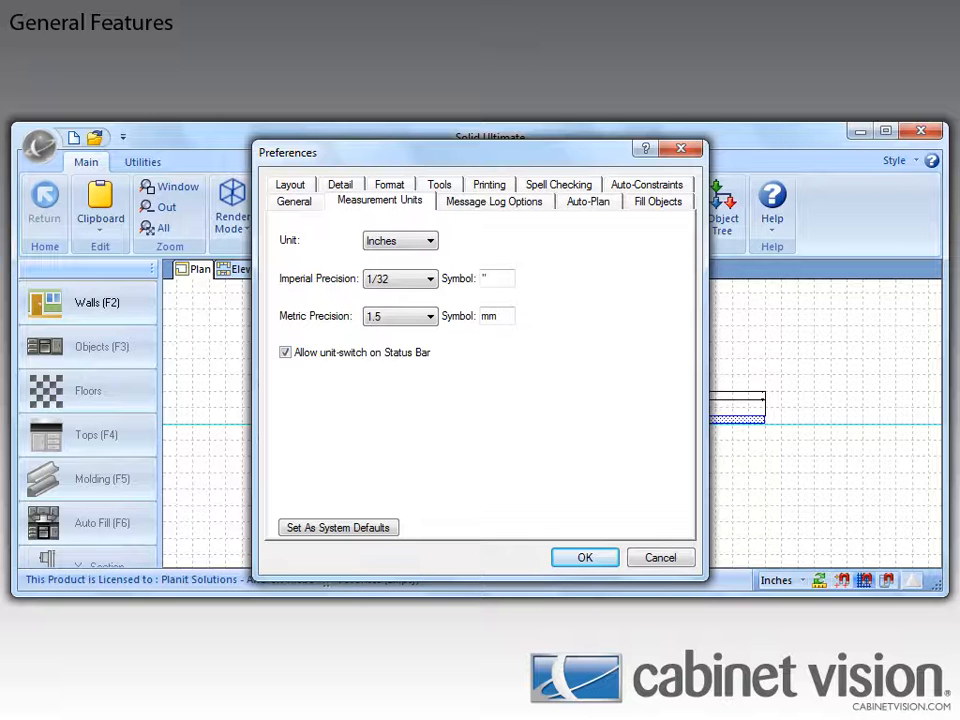
pyautogui.click(585, 557)
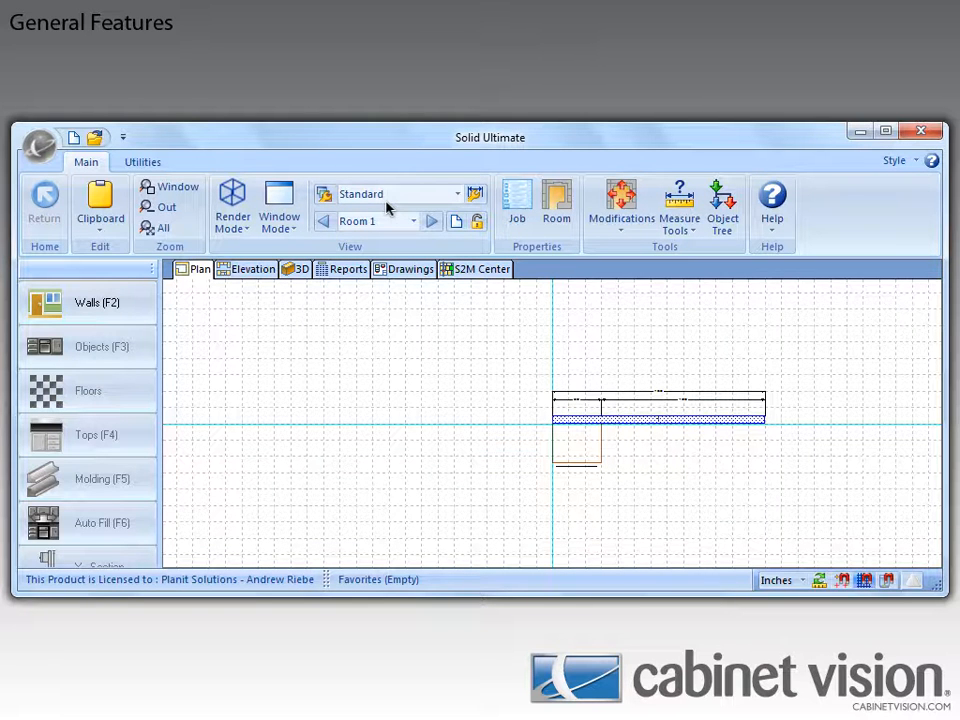
pyautogui.moveTo(533, 283)
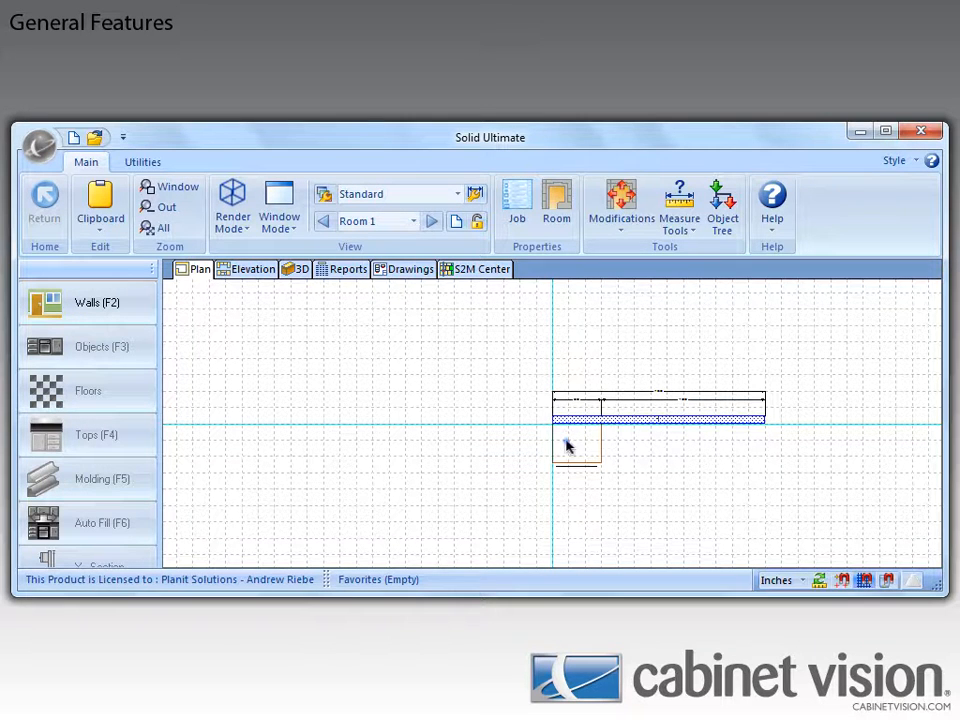
# Choose Edit Shape from the cabinet's right-click menu in the Plan view
pyautogui.rightClick(577, 445)
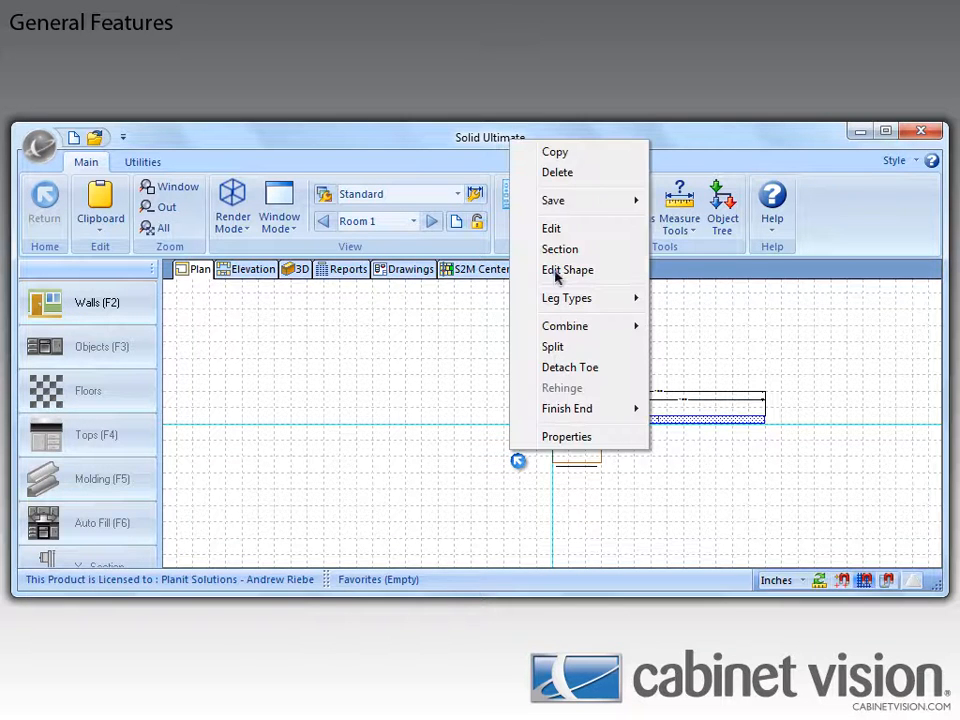
pyautogui.click(567, 270)
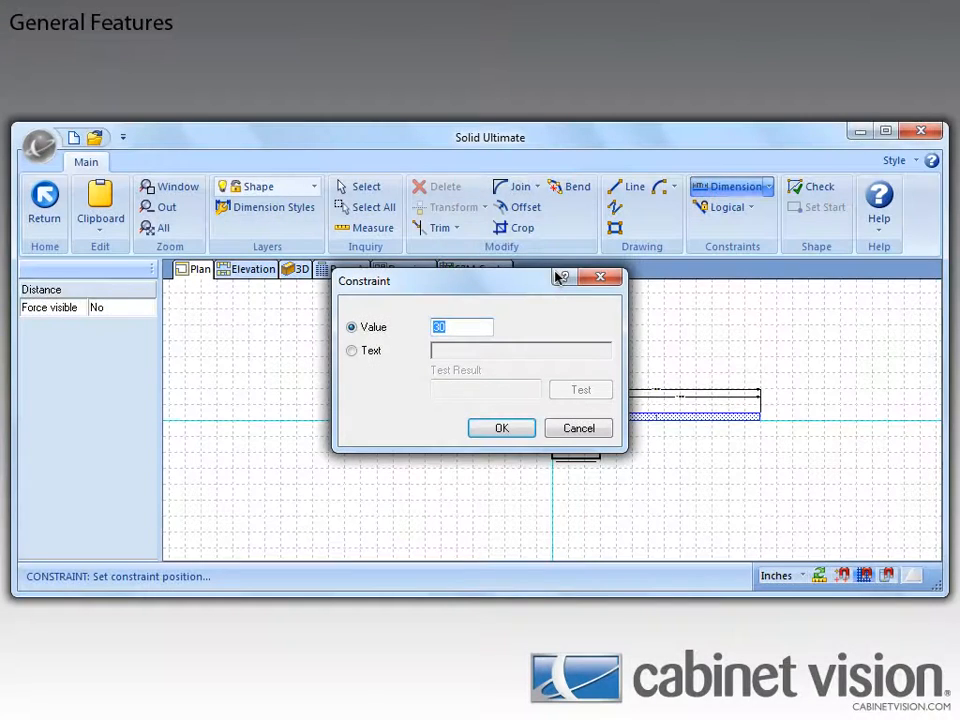
# Switch the constraint to a text expression 'Sample' and test its syntax
pyautogui.click(352, 350)
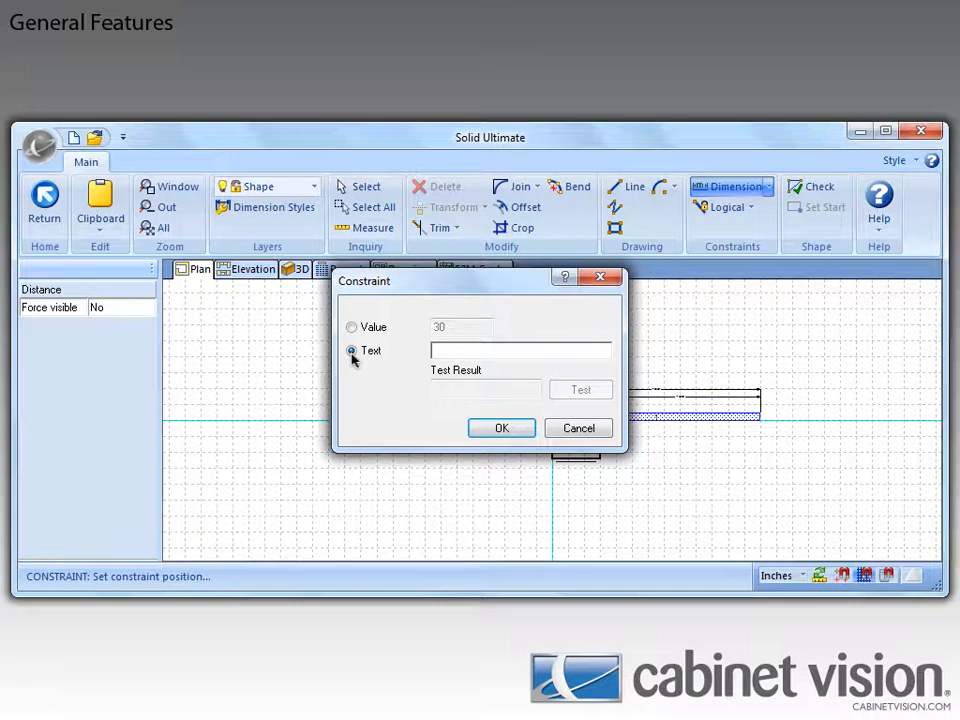
pyautogui.write('Sample')
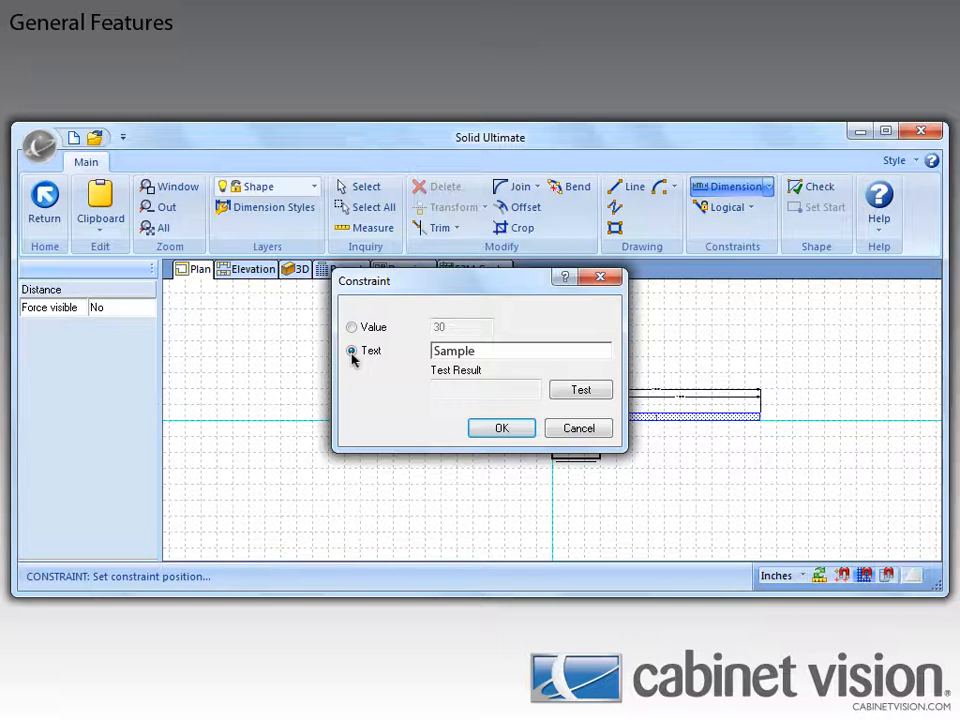
pyautogui.click(580, 389)
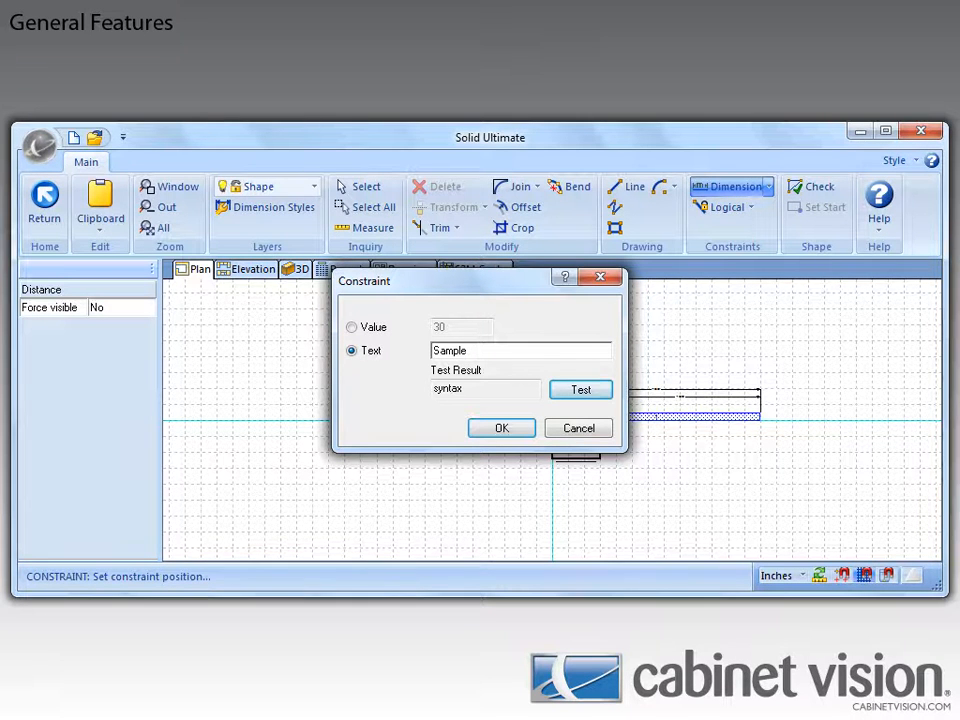